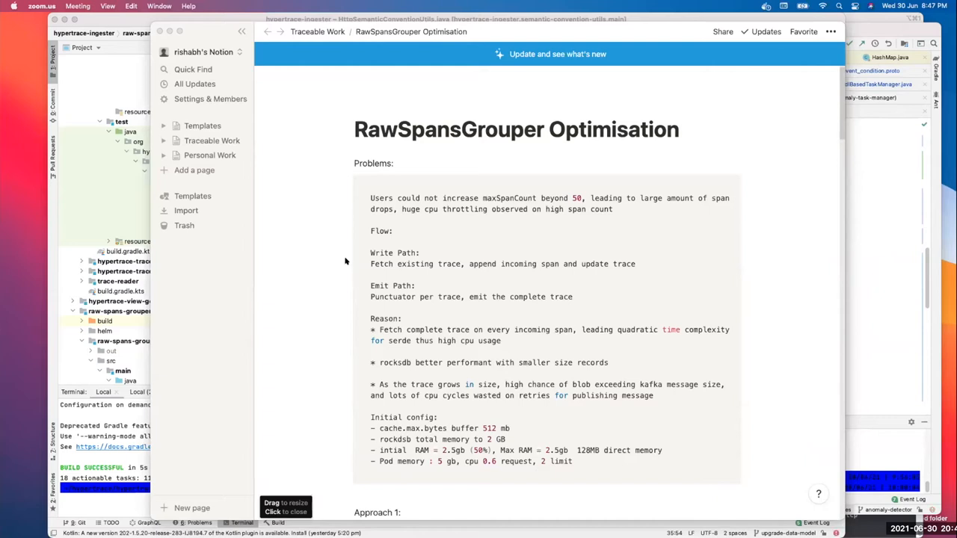
pyautogui.moveTo(345, 263)
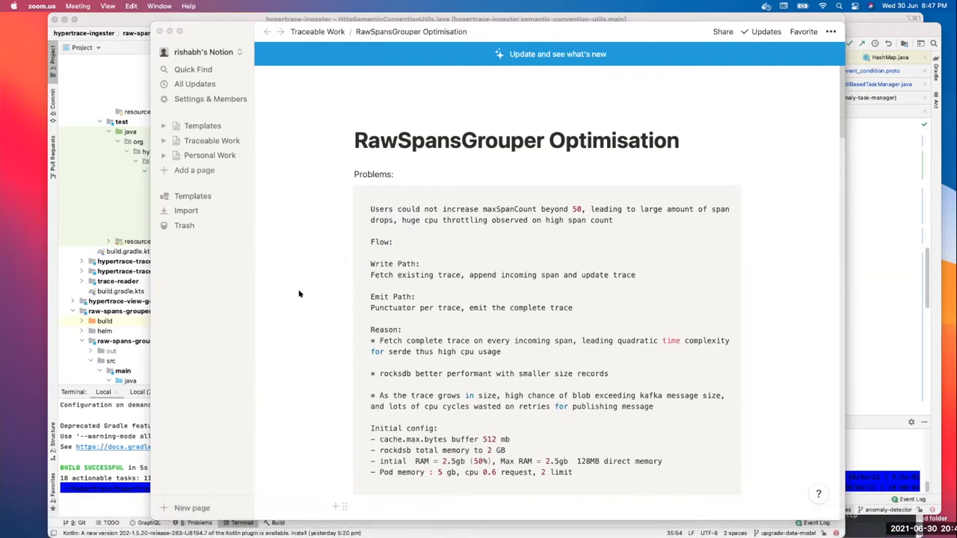
pyautogui.moveTo(317, 285)
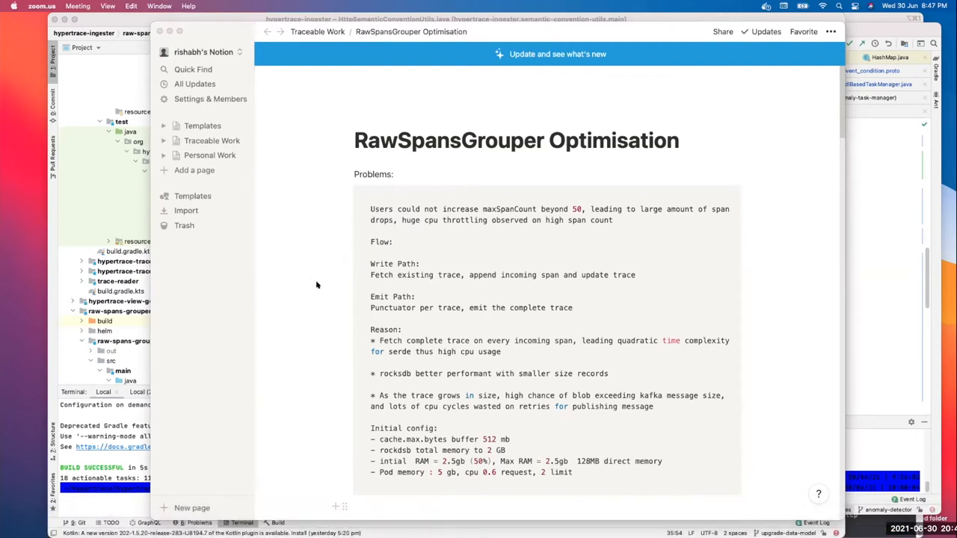
pyautogui.moveTo(333, 301)
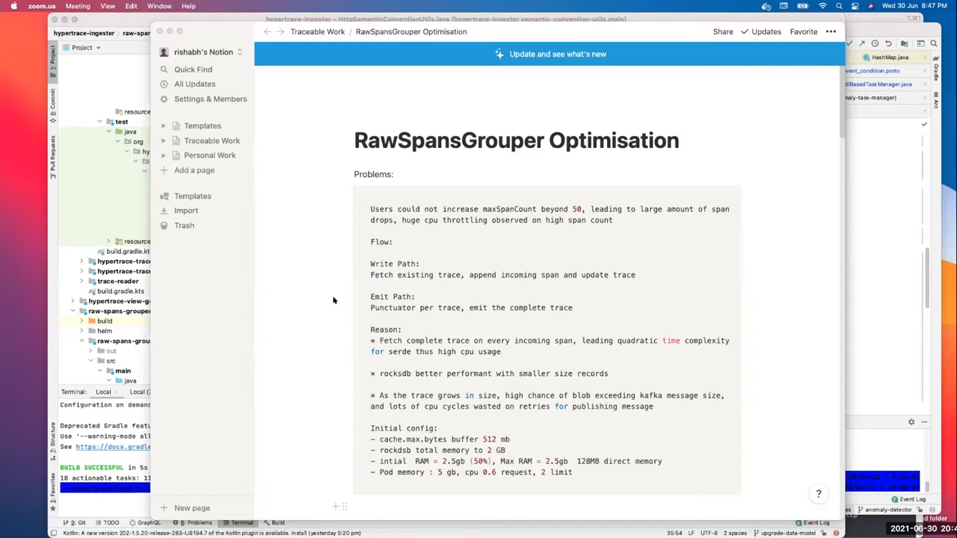
pyautogui.moveTo(337, 294)
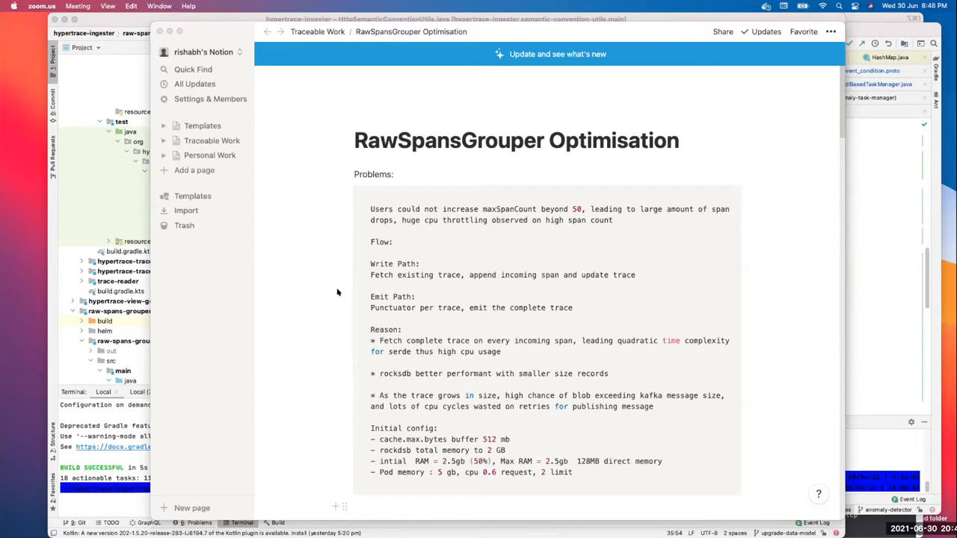
pyautogui.moveTo(329, 285)
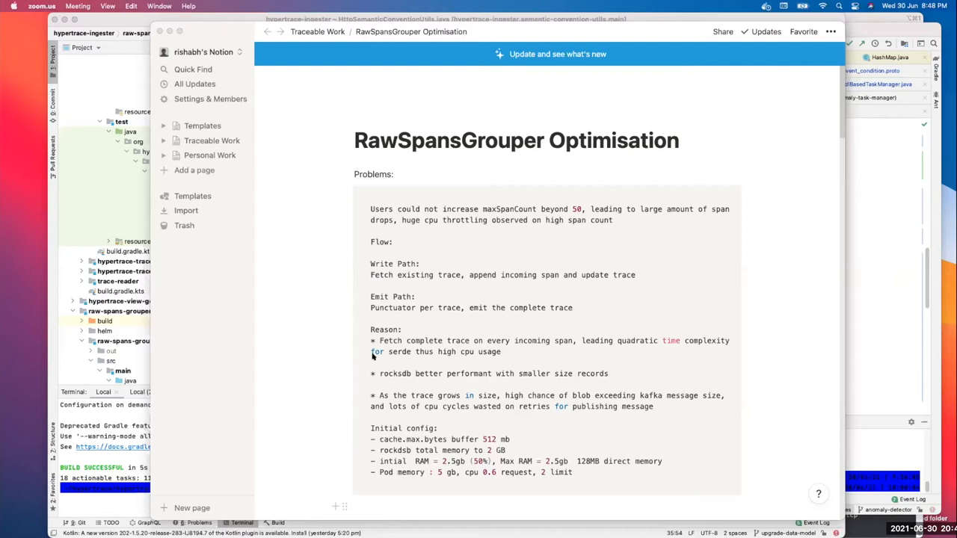
pyautogui.moveTo(317, 317)
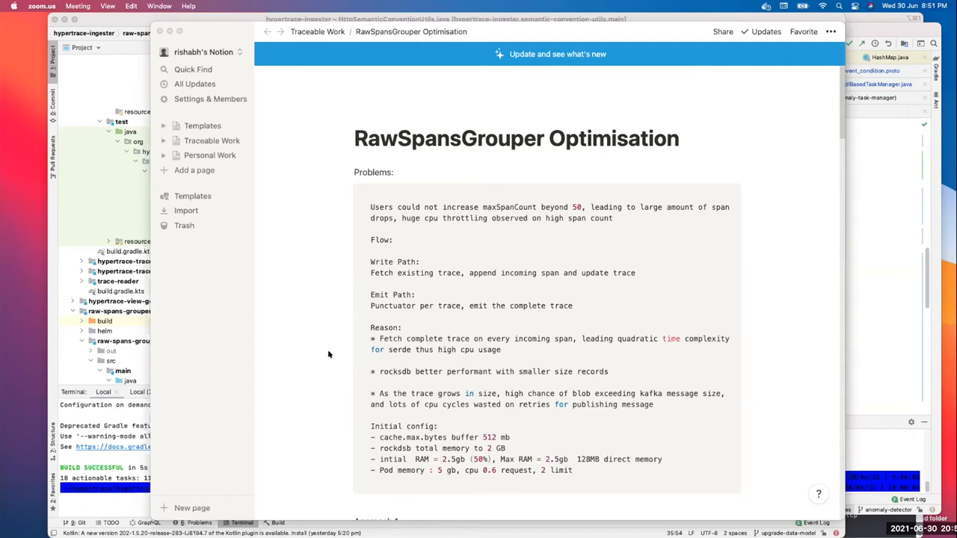
pyautogui.scroll(-3)
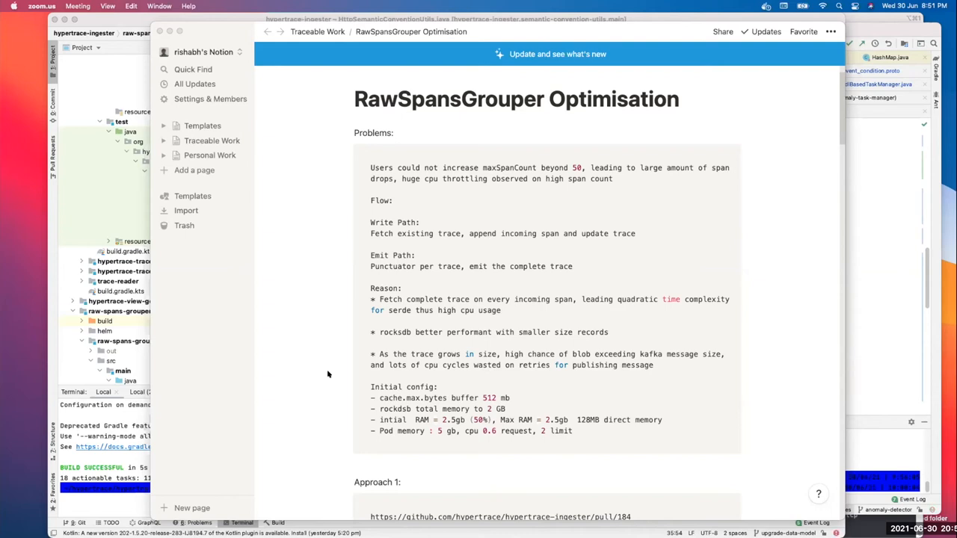
pyautogui.scroll(-3)
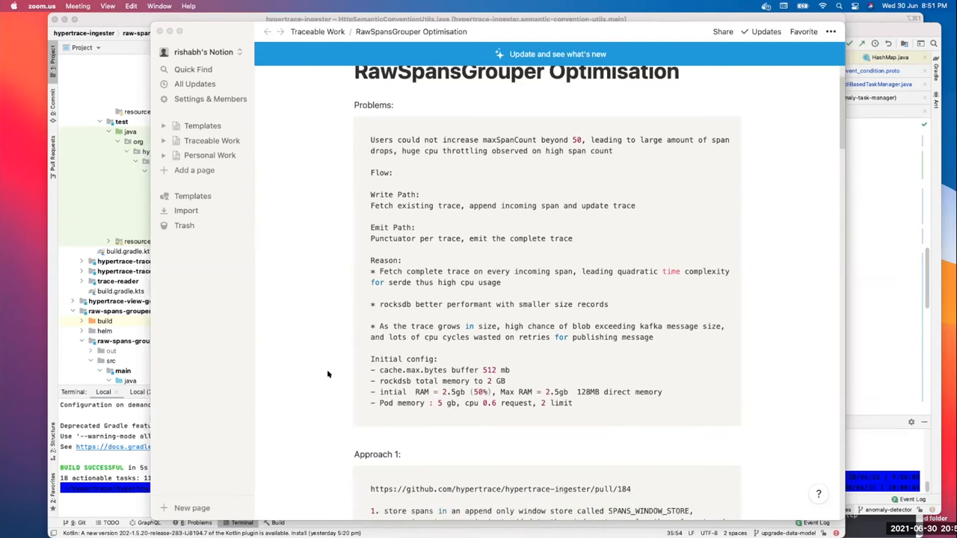
pyautogui.scroll(-3)
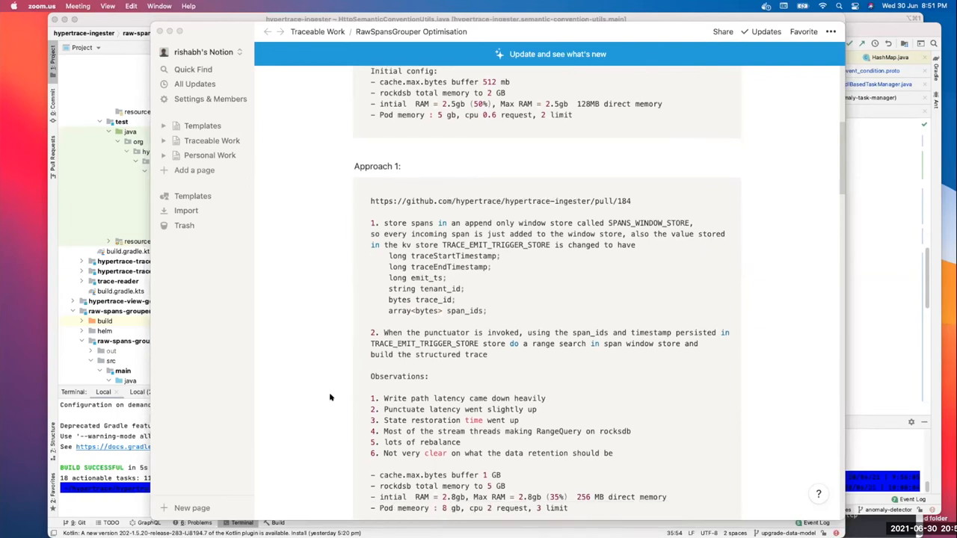
pyautogui.scroll(-3)
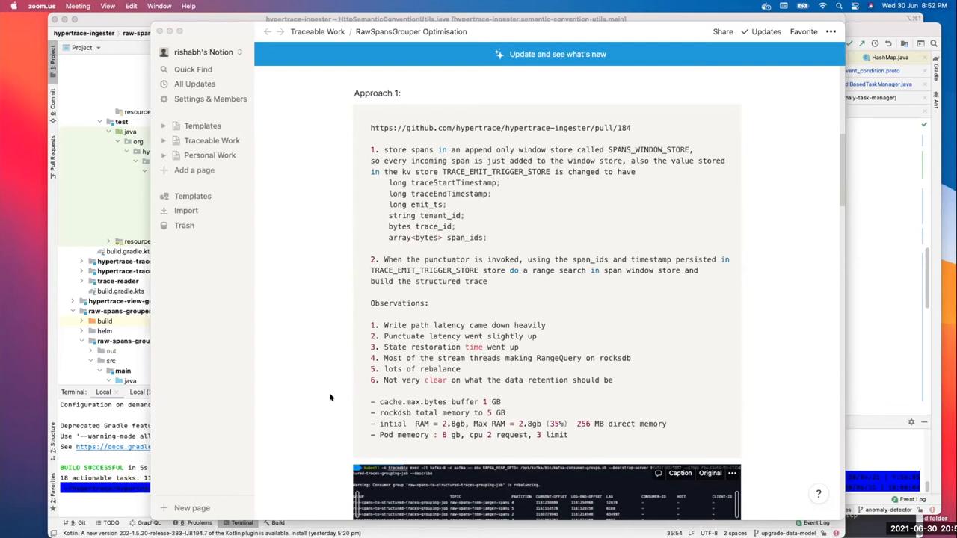
pyautogui.moveTo(329, 415)
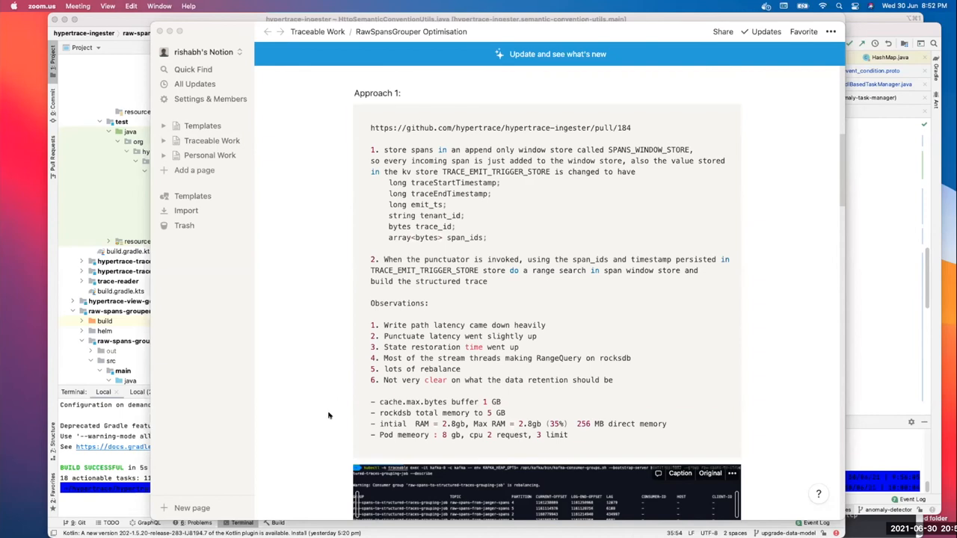
pyautogui.scroll(-3)
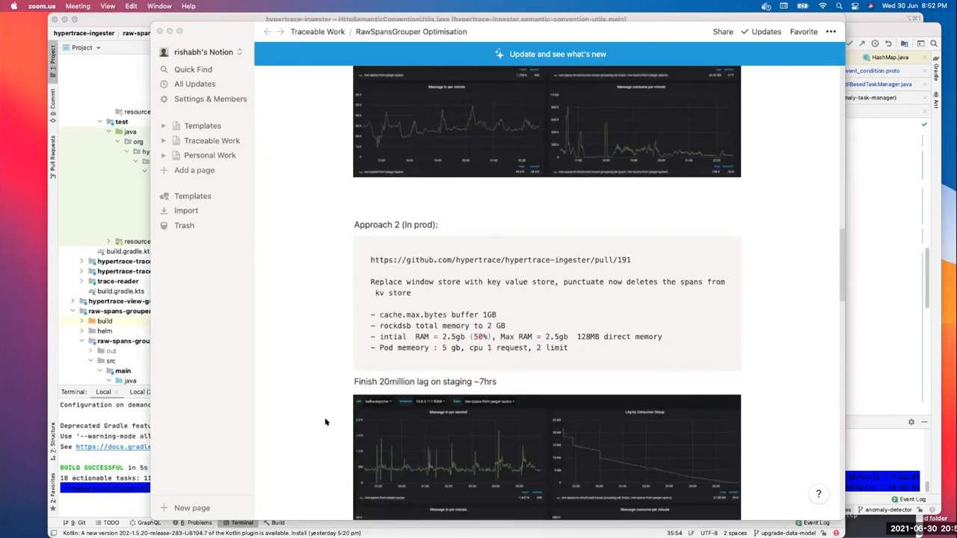
pyautogui.scroll(-3)
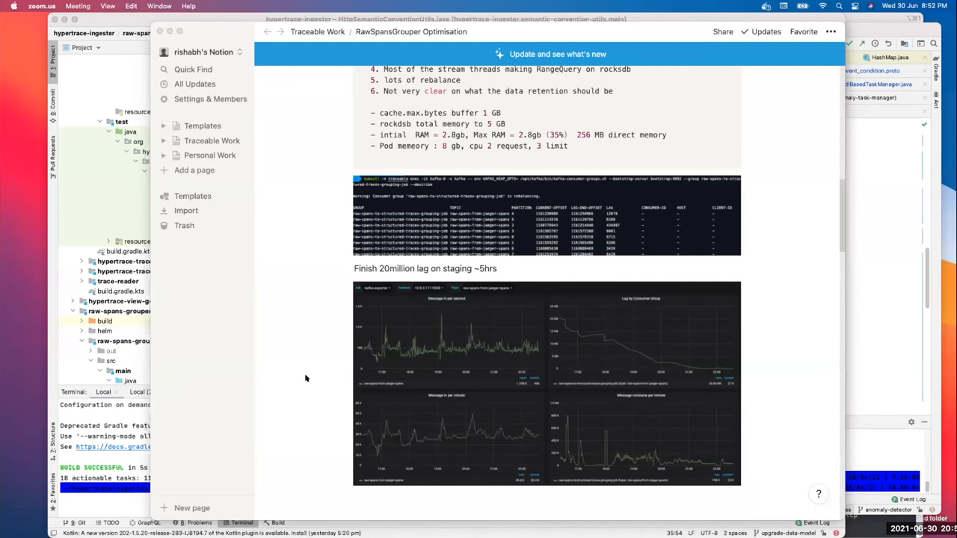
pyautogui.scroll(-3)
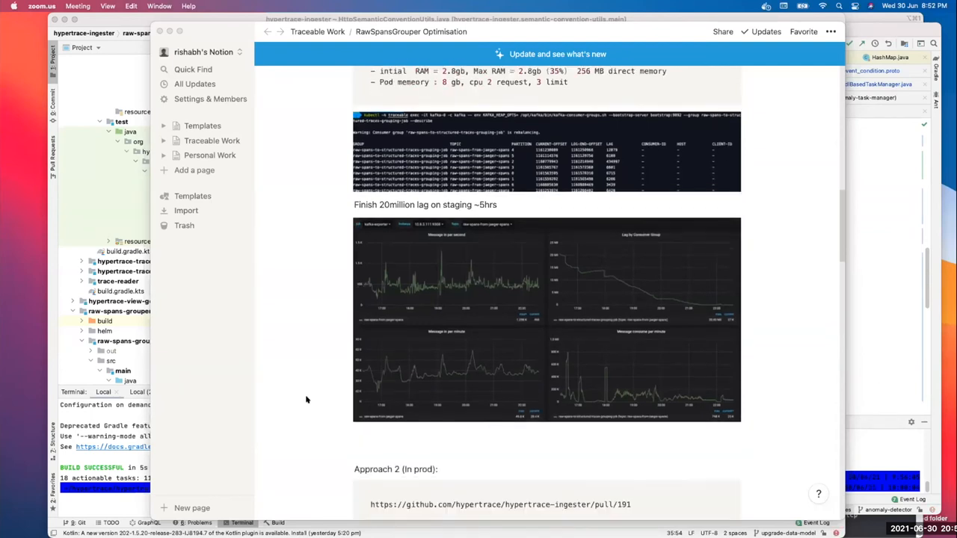
pyautogui.scroll(-3)
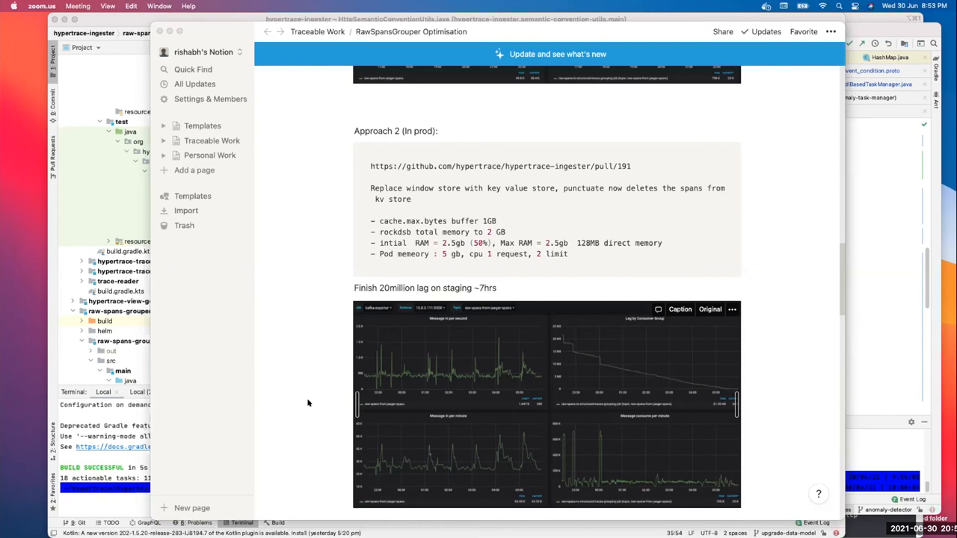
pyautogui.moveTo(320, 428)
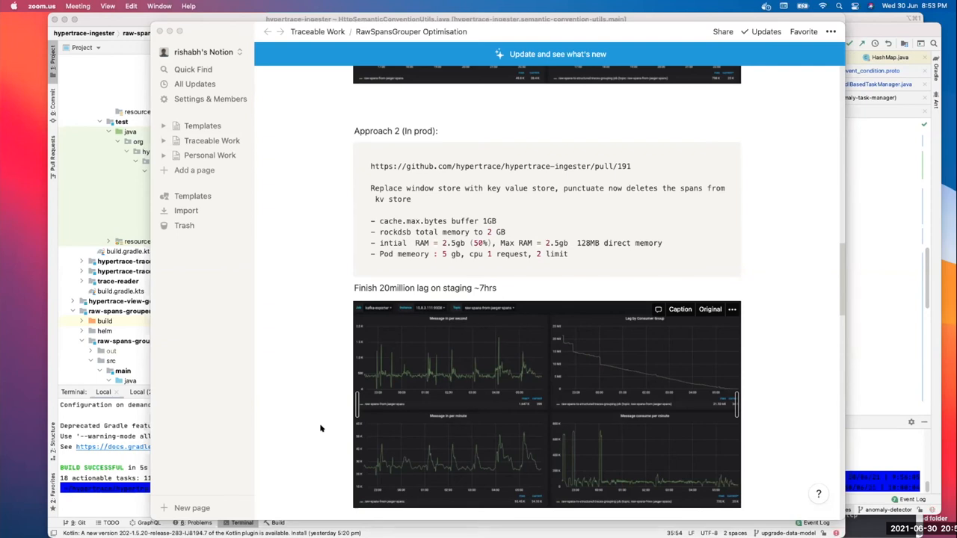
pyautogui.scroll(-3)
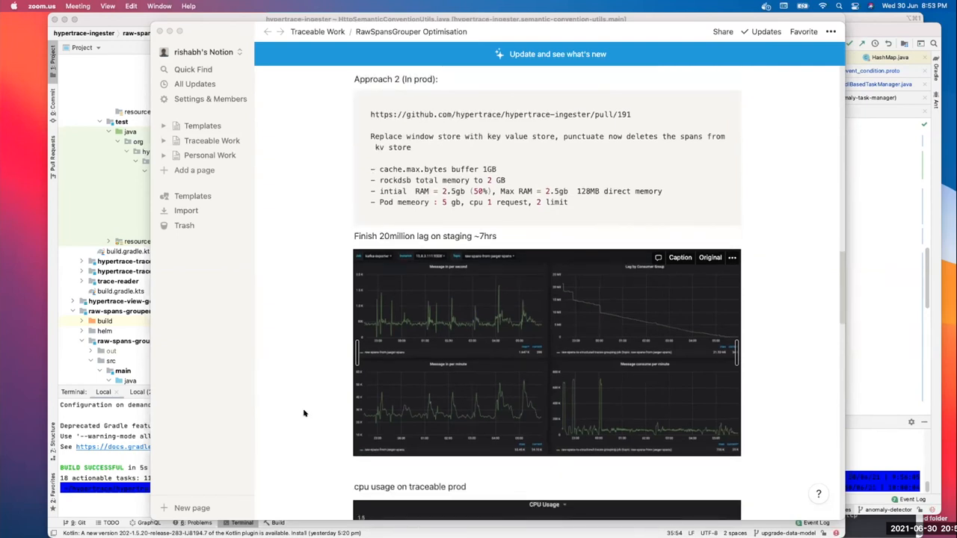
pyautogui.scroll(-3)
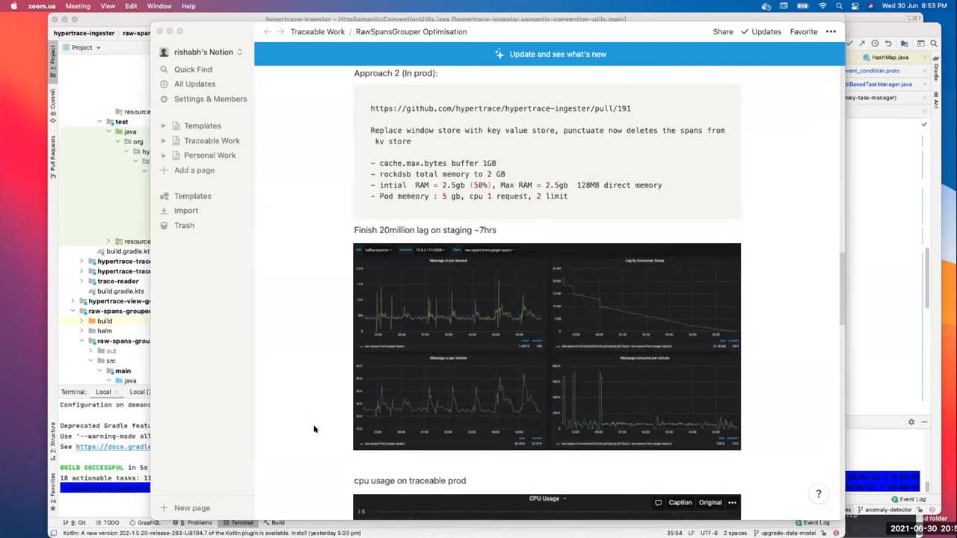